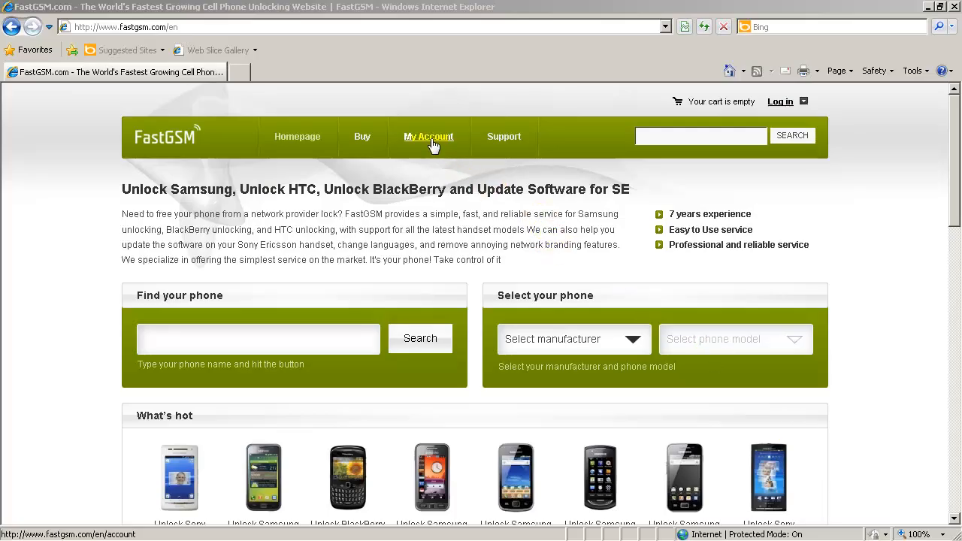
Sign in to the FastGSM account with email and password from My Account.
{"action": "left_click", "coordinate": [429, 136]}
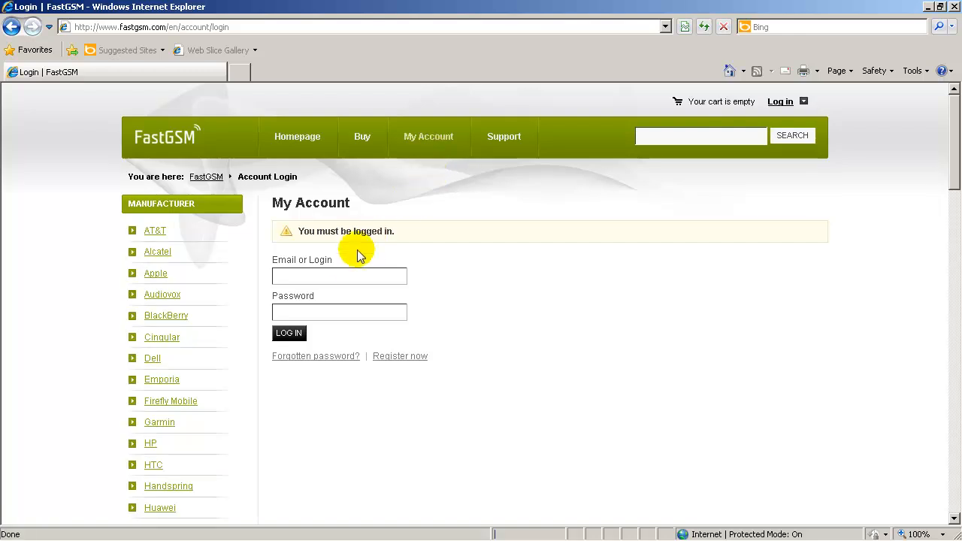
{"action": "type", "text": "your@email"}
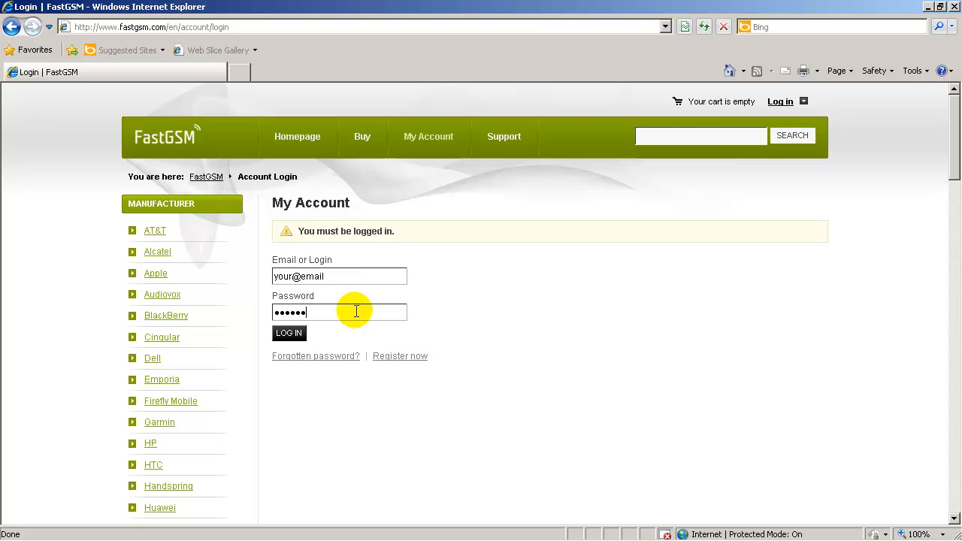
{"action": "left_click", "coordinate": [288, 333]}
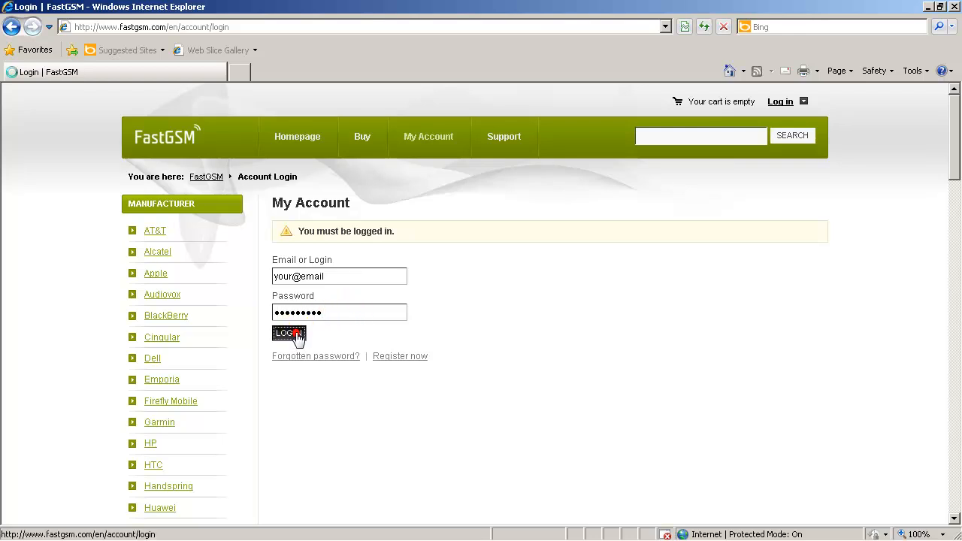
{"action": "left_click", "coordinate": [289, 333]}
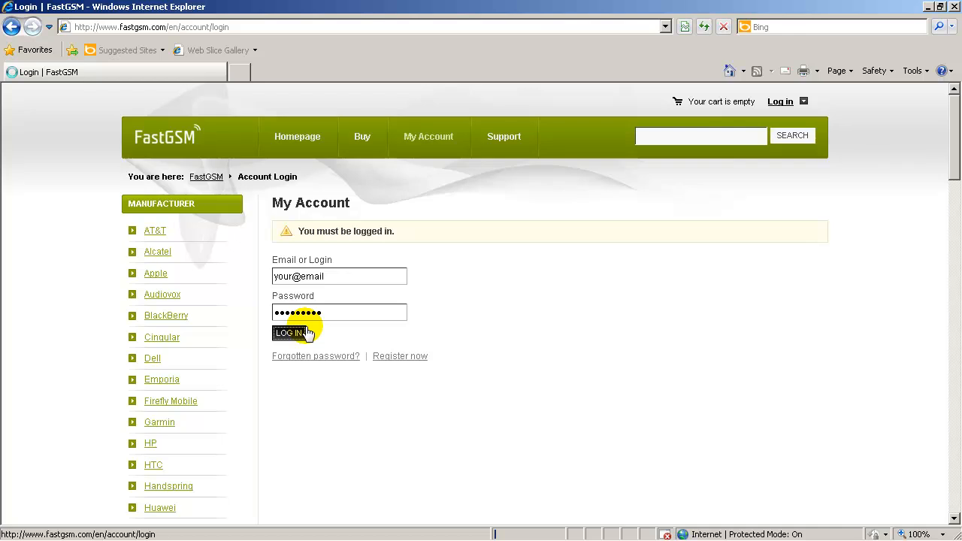
{"action": "left_click", "coordinate": [288, 333]}
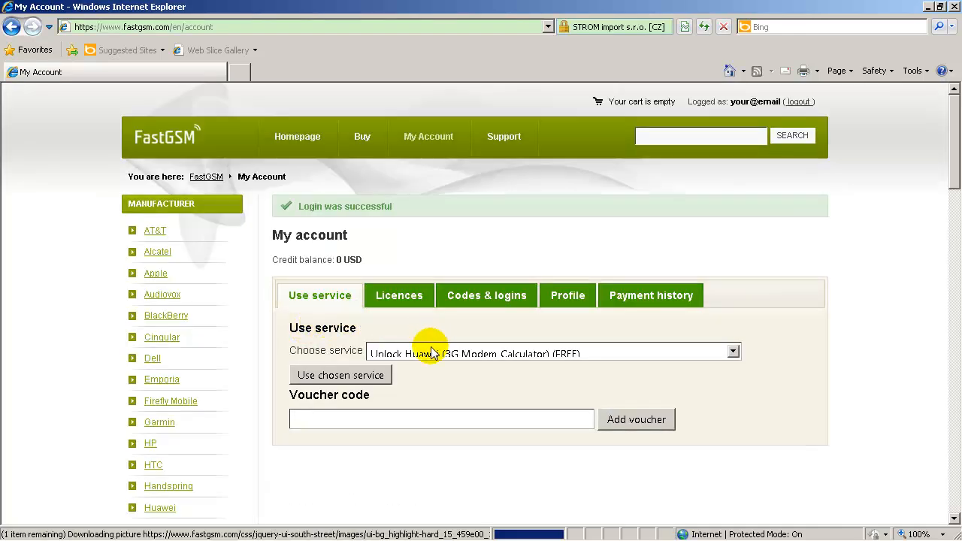
Start the free Unlock Huawei (3G Modem Calculator) service from Choose service.
{"action": "left_click", "coordinate": [552, 352]}
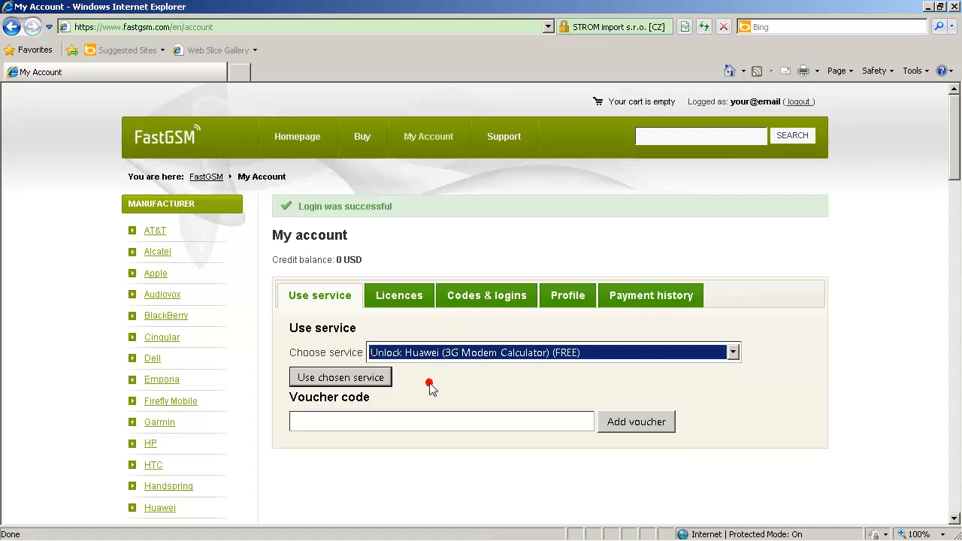
{"action": "left_click", "coordinate": [339, 376]}
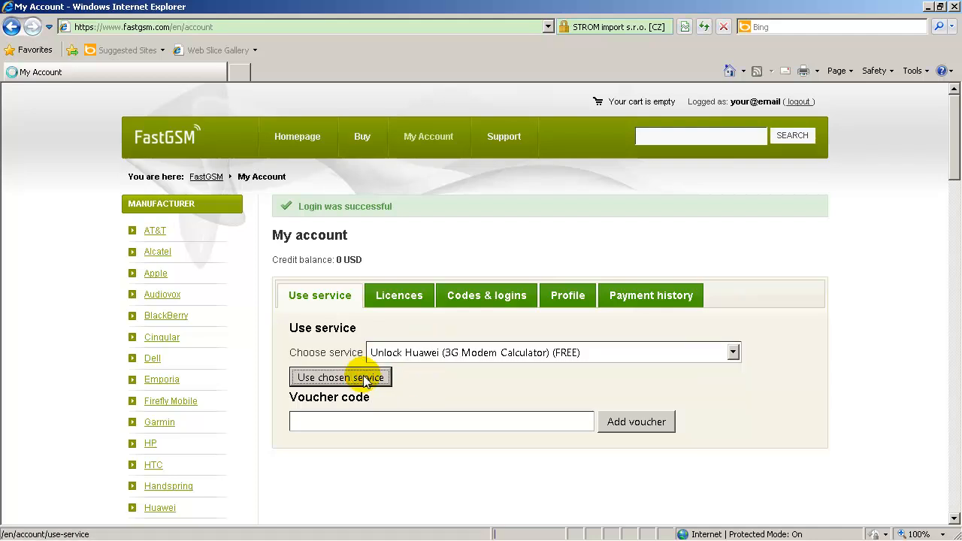
{"action": "left_click", "coordinate": [340, 376]}
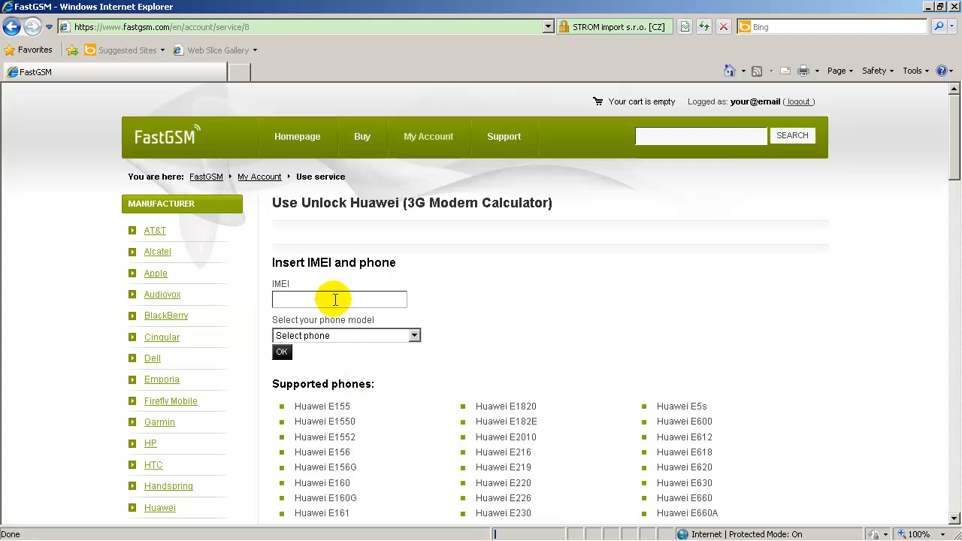
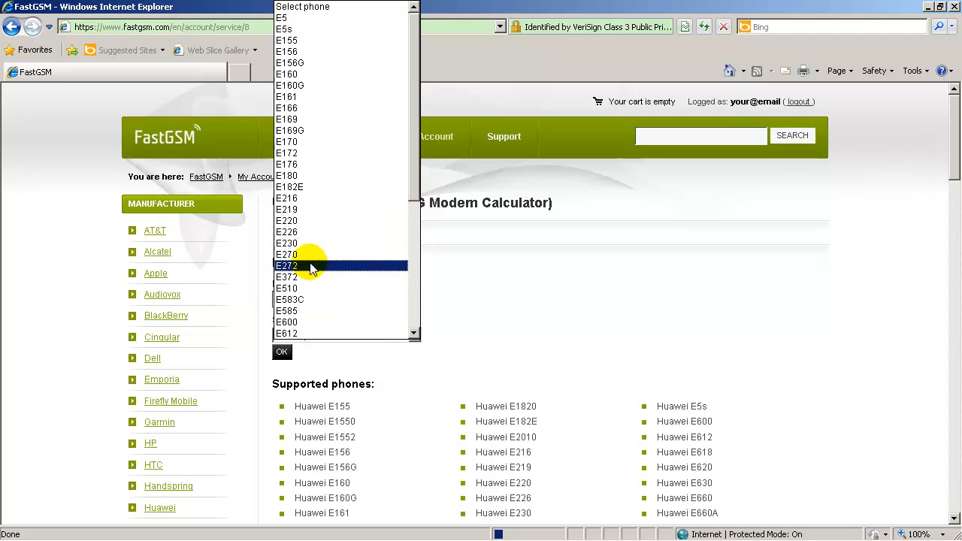
{"action": "left_click", "coordinate": [308, 265]}
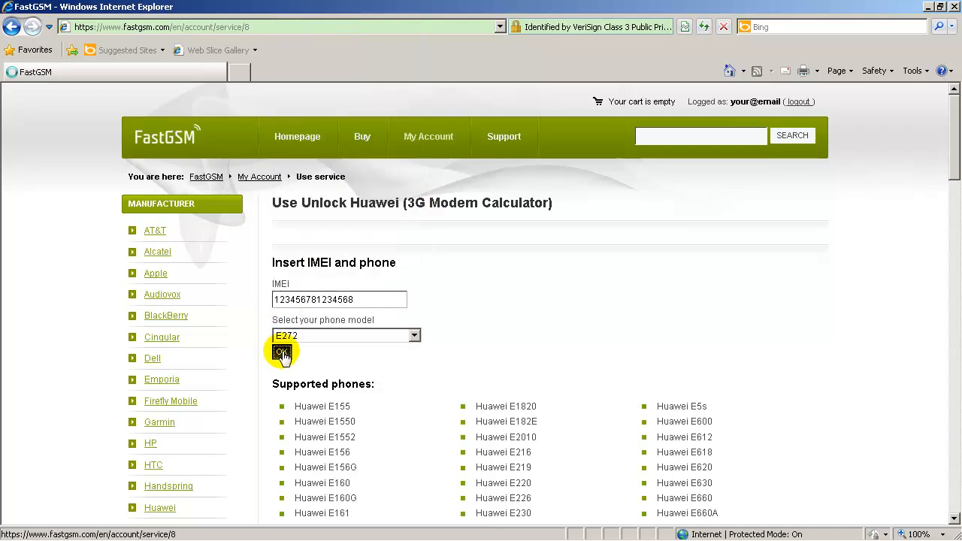
{"action": "left_click", "coordinate": [281, 352]}
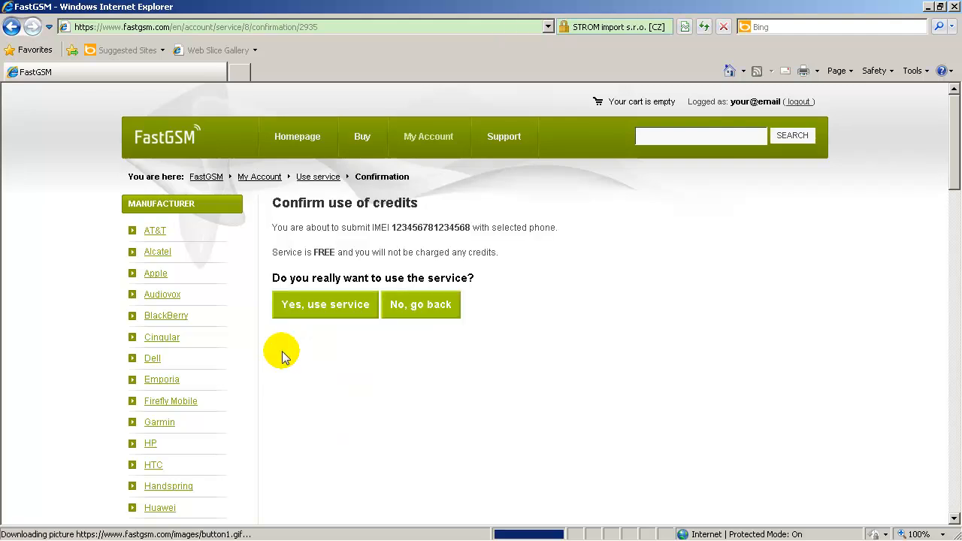
{"action": "mouse_move", "coordinate": [326, 304]}
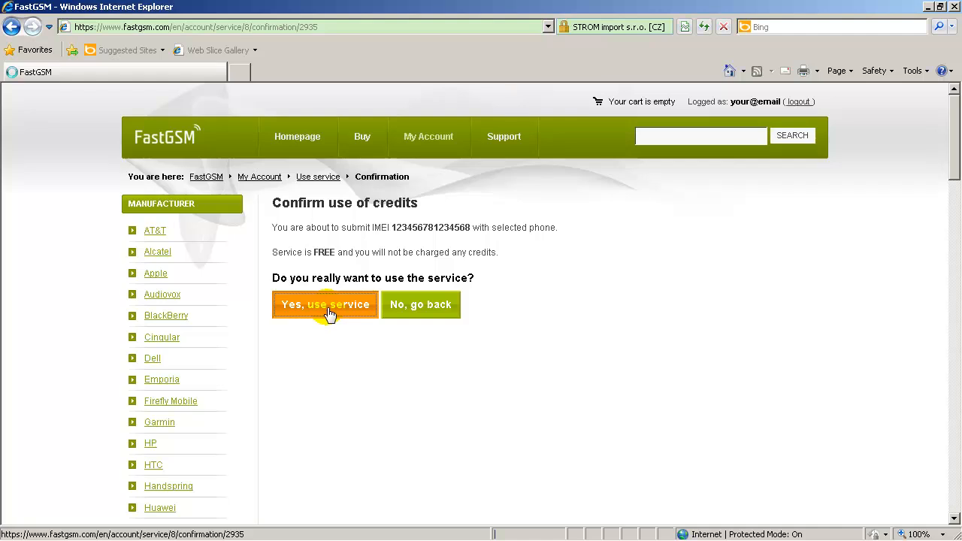
Confirm 'Yes, use service' for the free unlock and go back to My Account.
{"action": "left_click", "coordinate": [325, 304]}
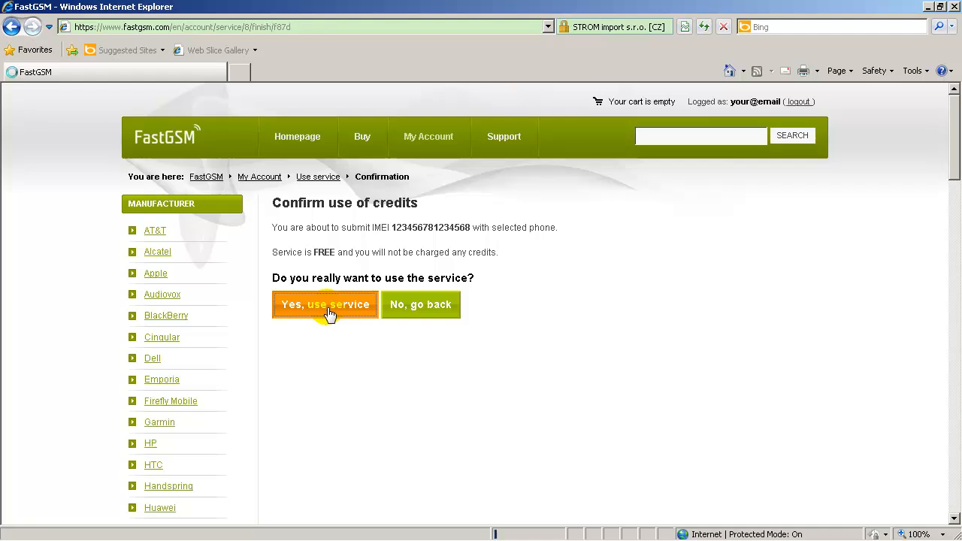
{"action": "left_click", "coordinate": [325, 304]}
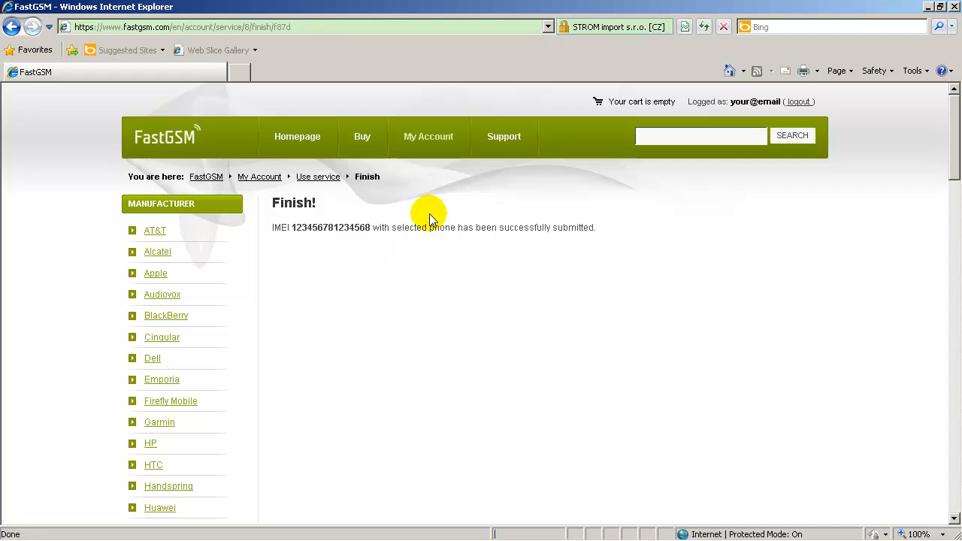
{"action": "mouse_move", "coordinate": [435, 187]}
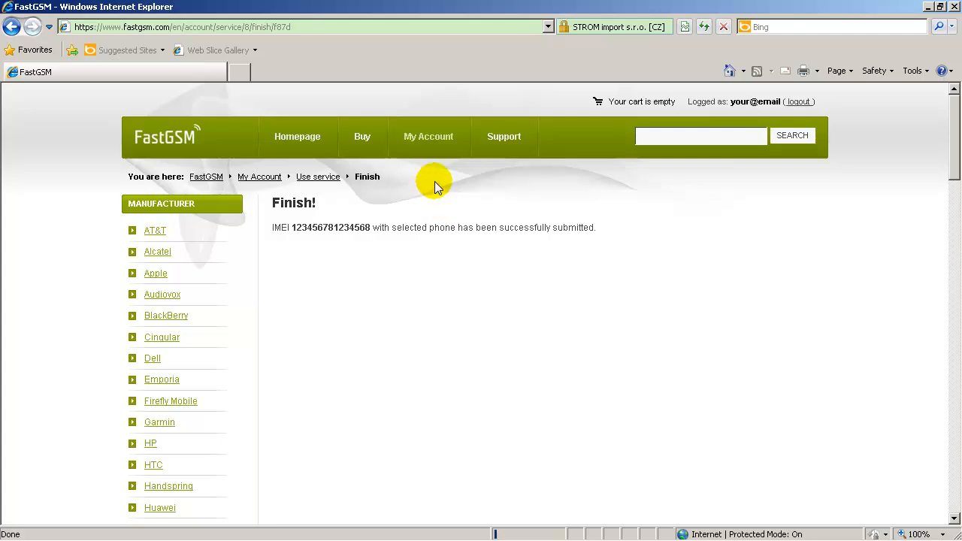
{"action": "mouse_move", "coordinate": [428, 139]}
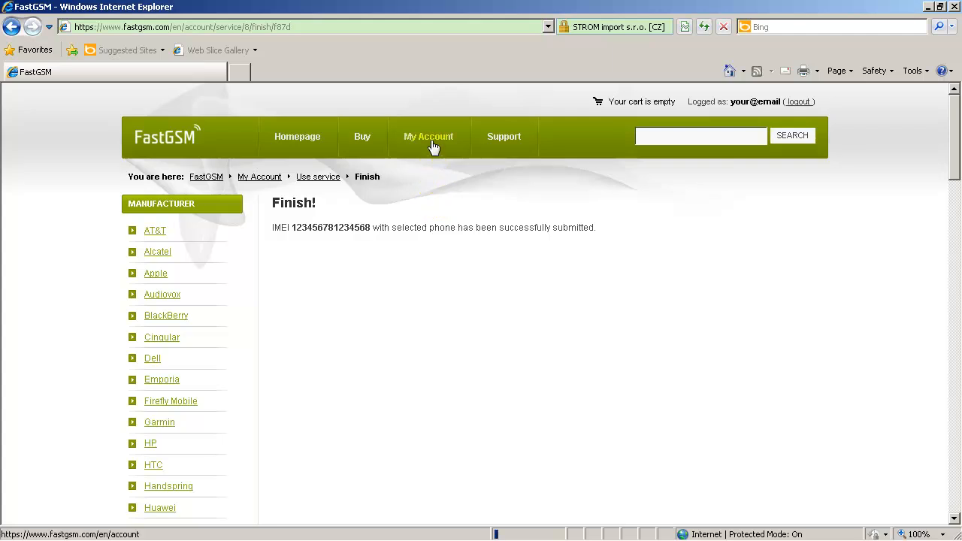
{"action": "left_click", "coordinate": [428, 136]}
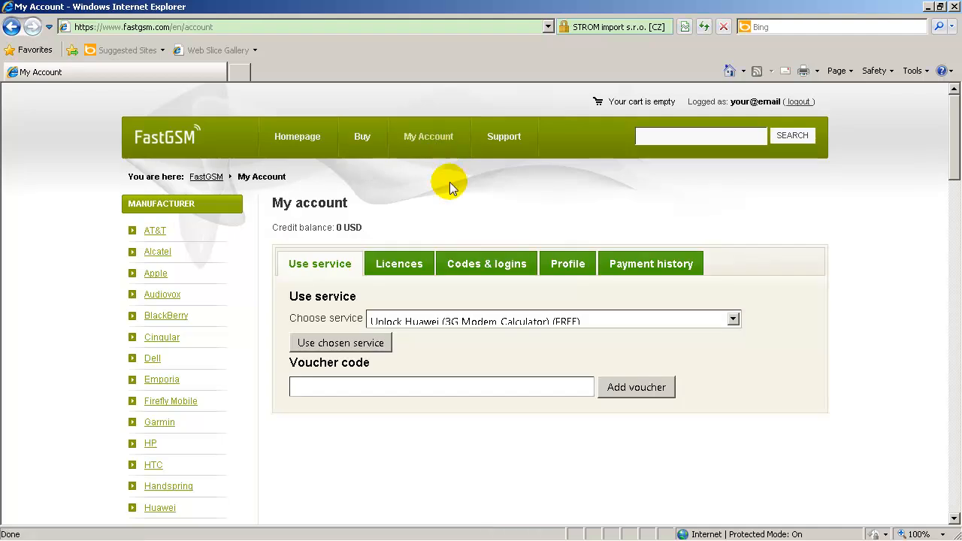
{"action": "left_click", "coordinate": [486, 263]}
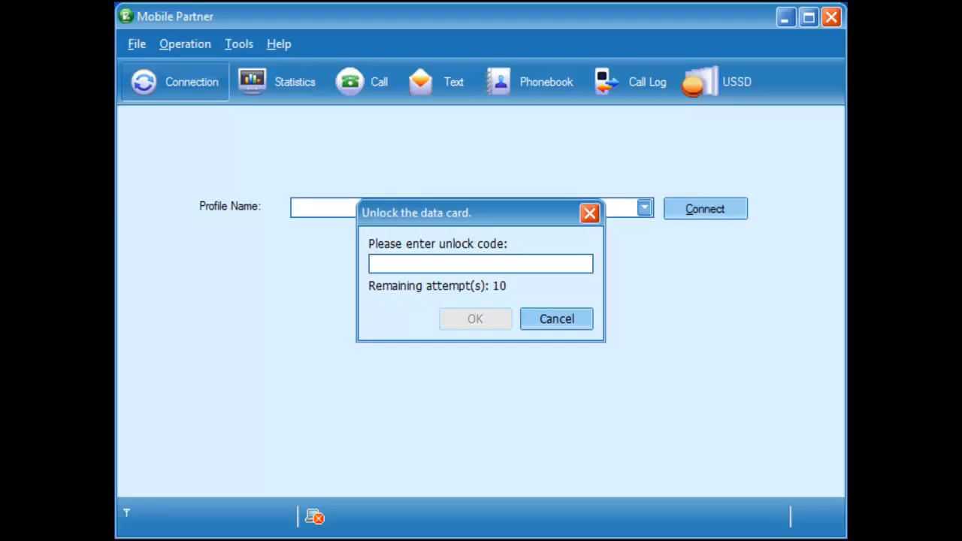
Enter the unlock code in the Unlock the data card dialog and confirm with OK.
{"action": "left_click", "coordinate": [480, 263]}
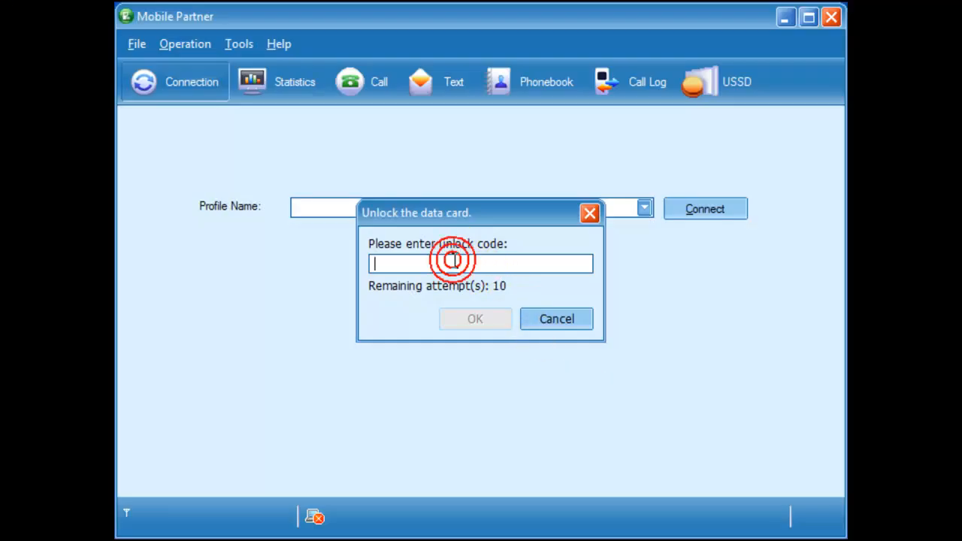
{"action": "type", "text": "*"}
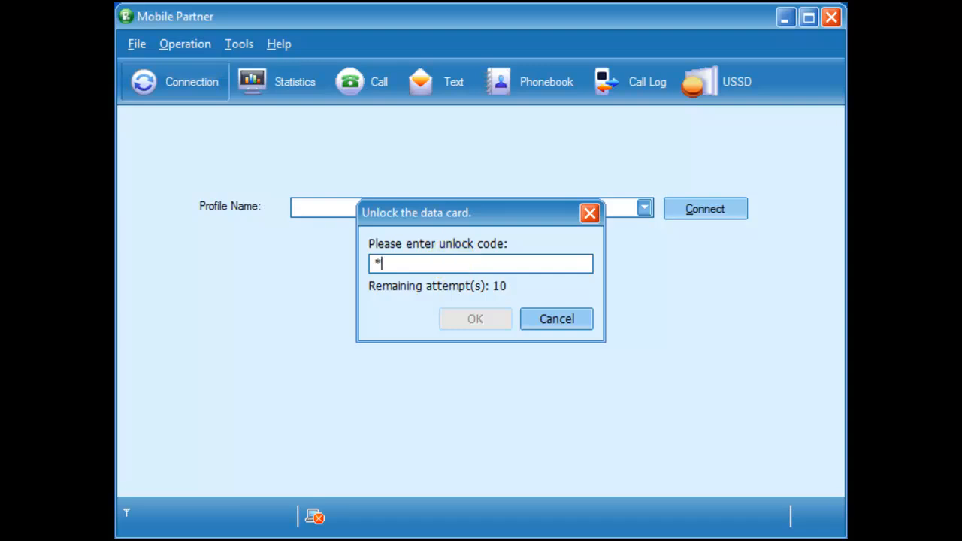
{"action": "type", "text": "**"}
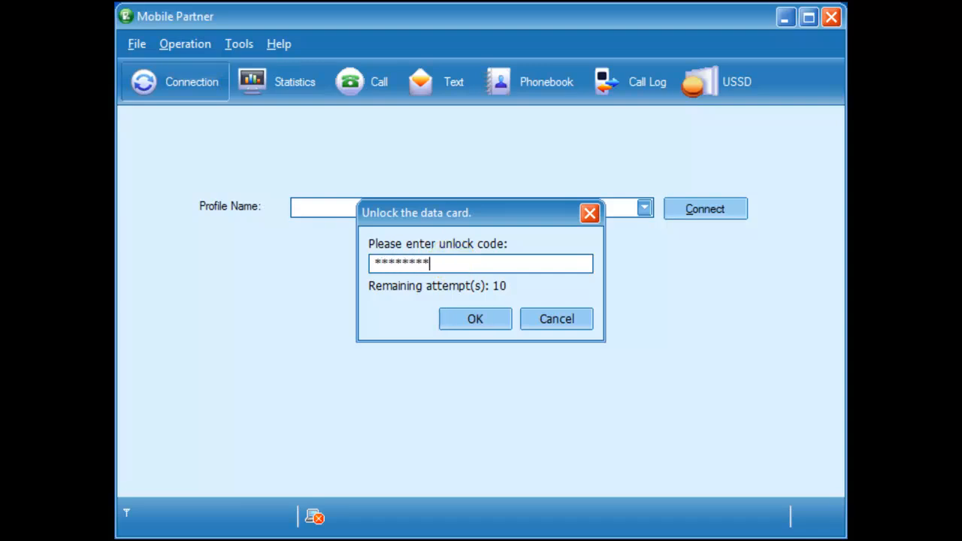
{"action": "left_click", "coordinate": [474, 318]}
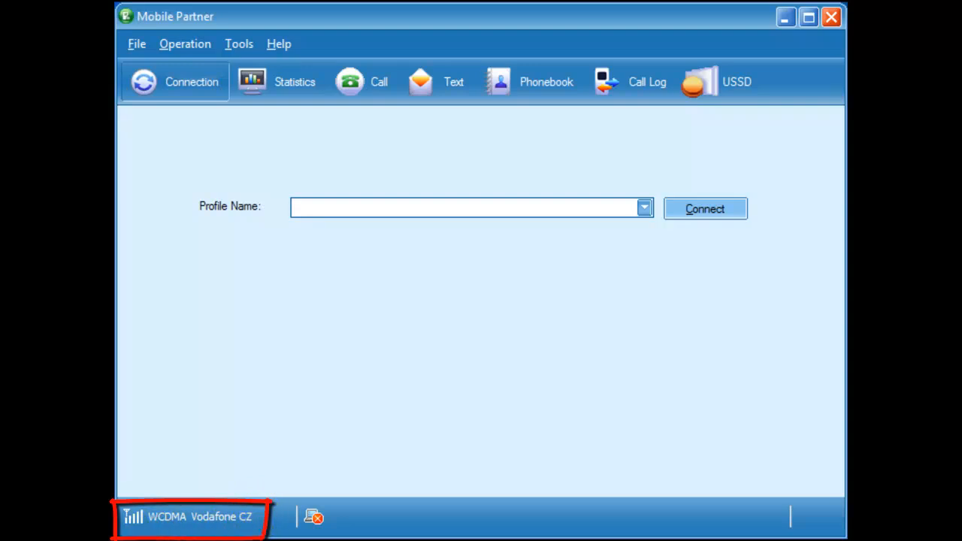
{"action": "mouse_move", "coordinate": [236, 514]}
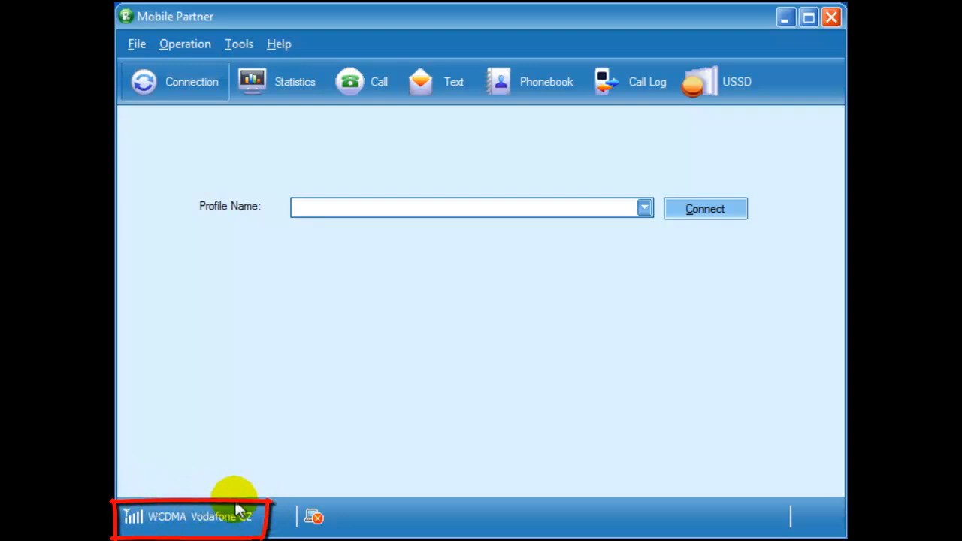